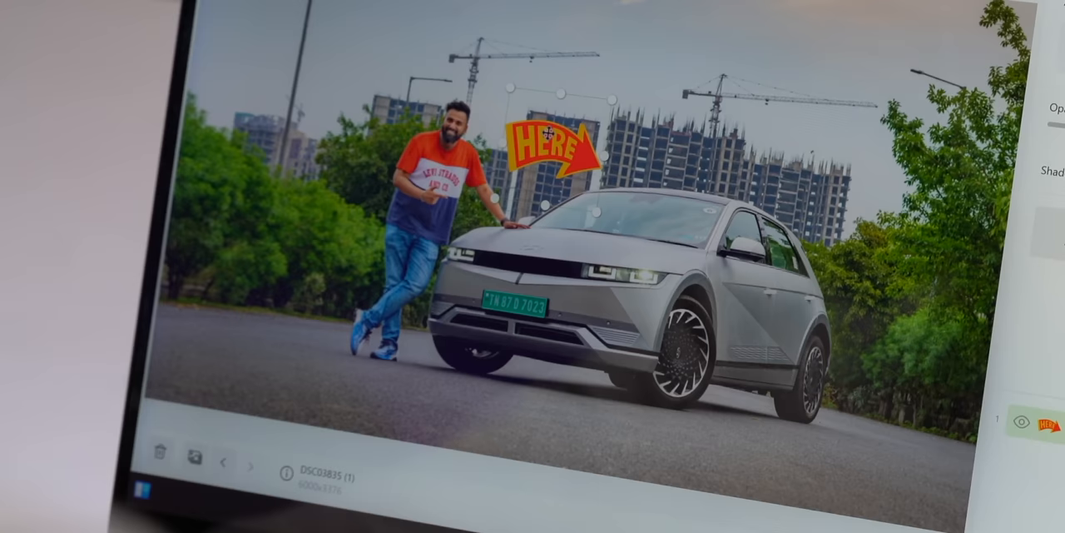
- Show the Resize panel's preset image sizes, with 2560x1440 px currently selected
click(788, 110)
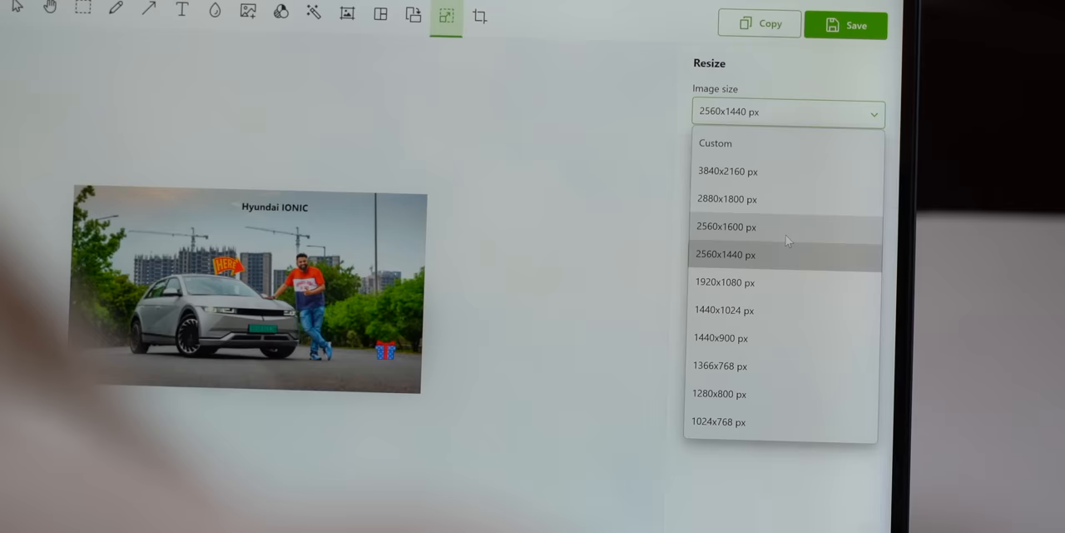